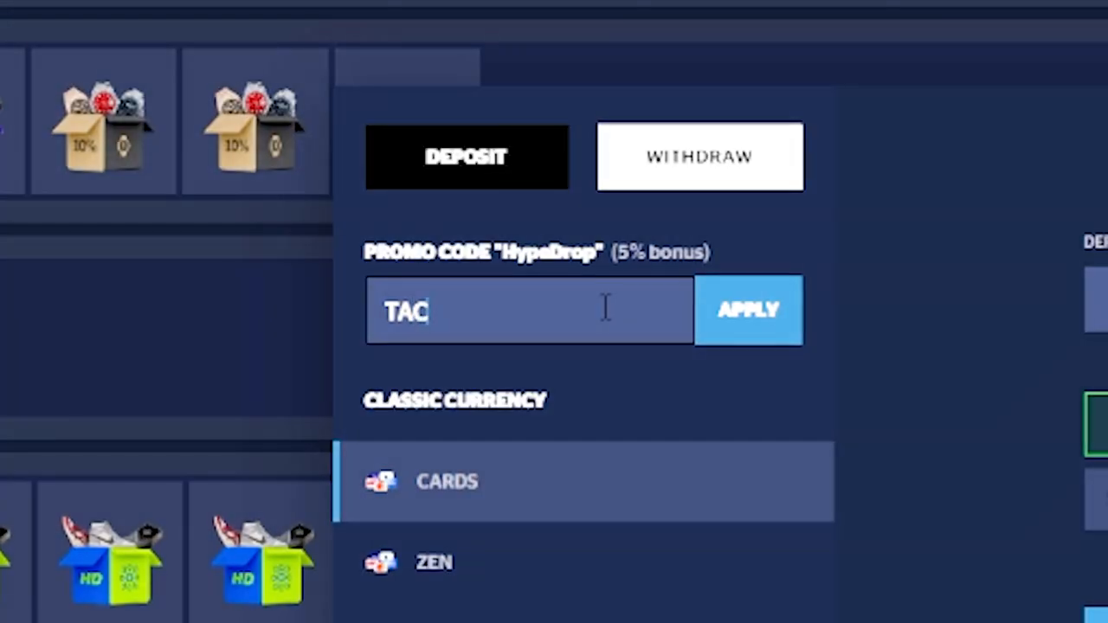
Start a new box battle with the Pack your Bag, Retro 21 and Macho boxes
{"action": "type", "text": "T"}
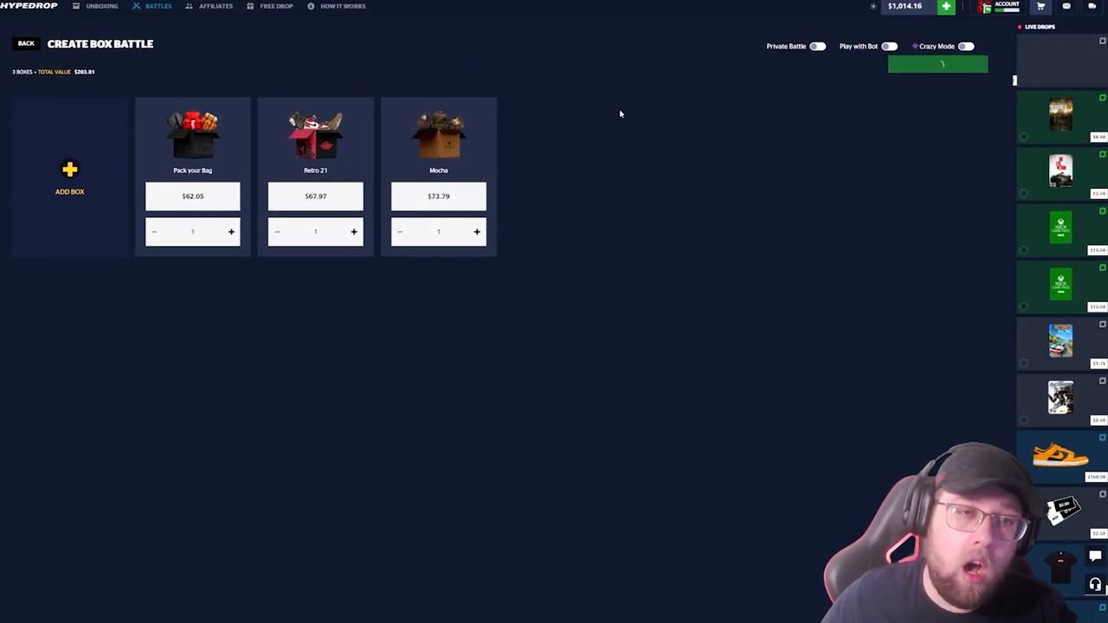
Run the three-box bot battle to its You Lost result, $270.50 versus $490.00
{"action": "left_click", "coordinate": [939, 62]}
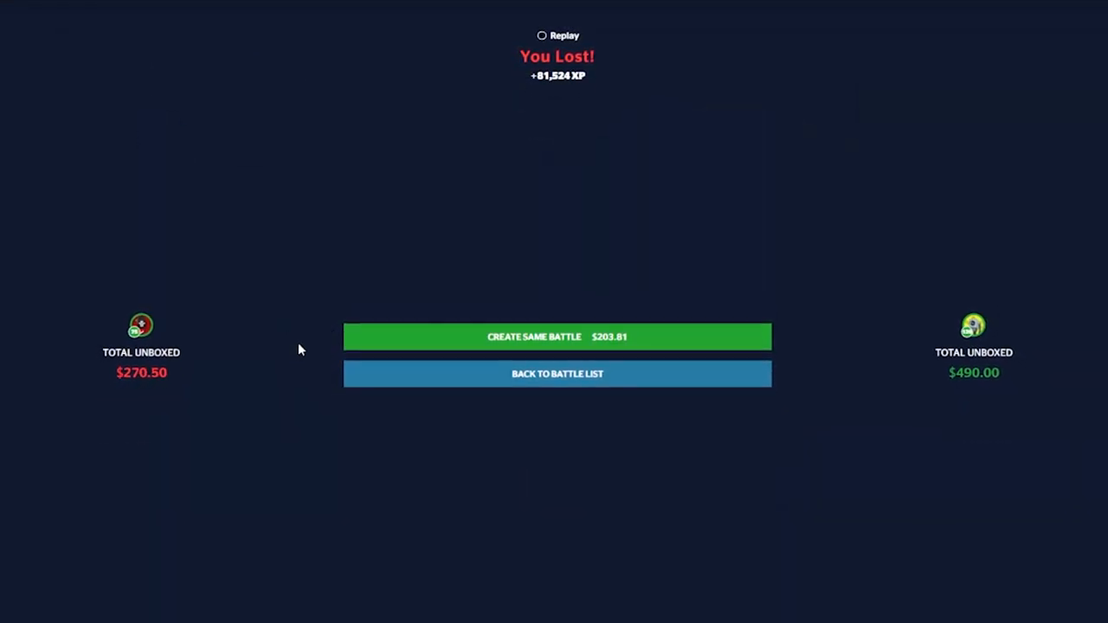
Leave the results and scroll through the sneakers a box can drop
{"action": "left_click", "coordinate": [558, 374]}
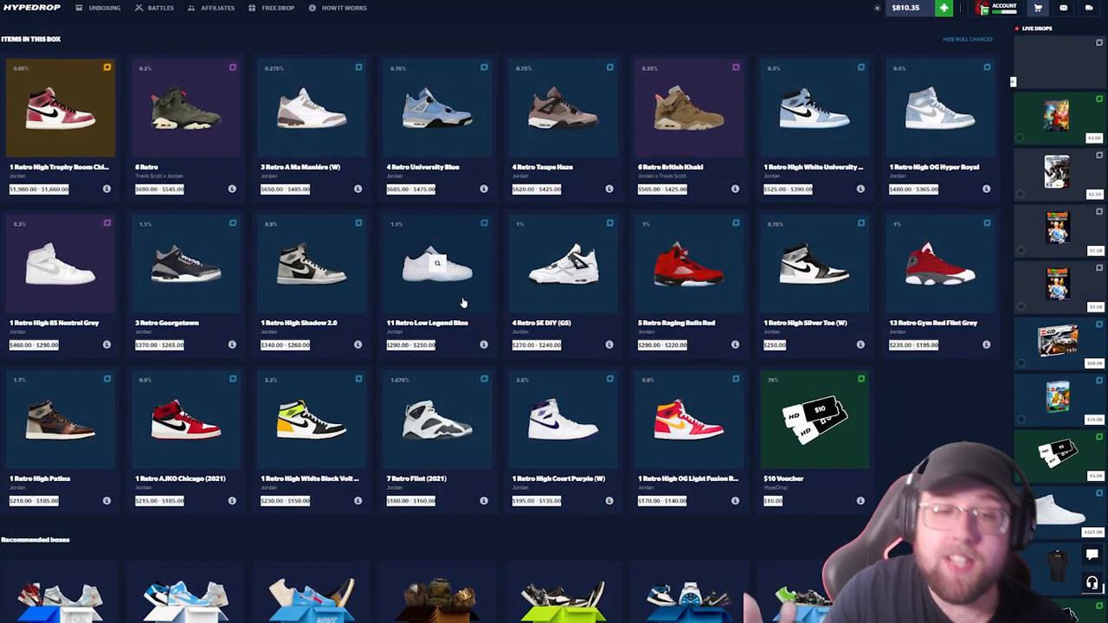
{"action": "scroll", "scroll_direction": "down", "scroll_amount": 3}
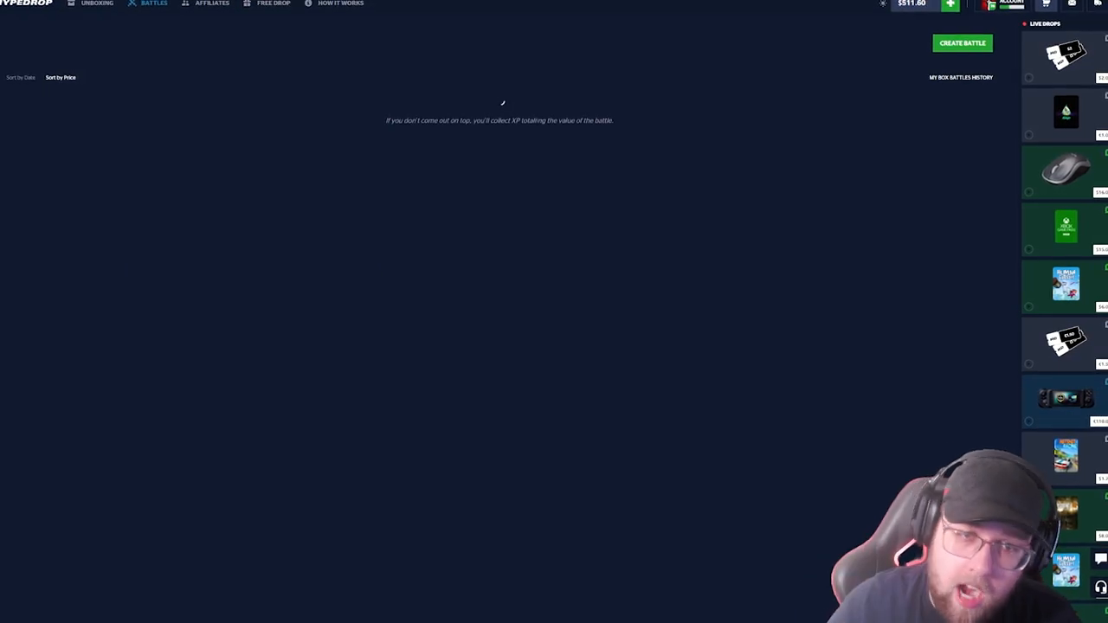
Create a ten-round Pokemon Galore battle and reach its Round 1 of 10 waiting screen
{"action": "left_click", "coordinate": [963, 41]}
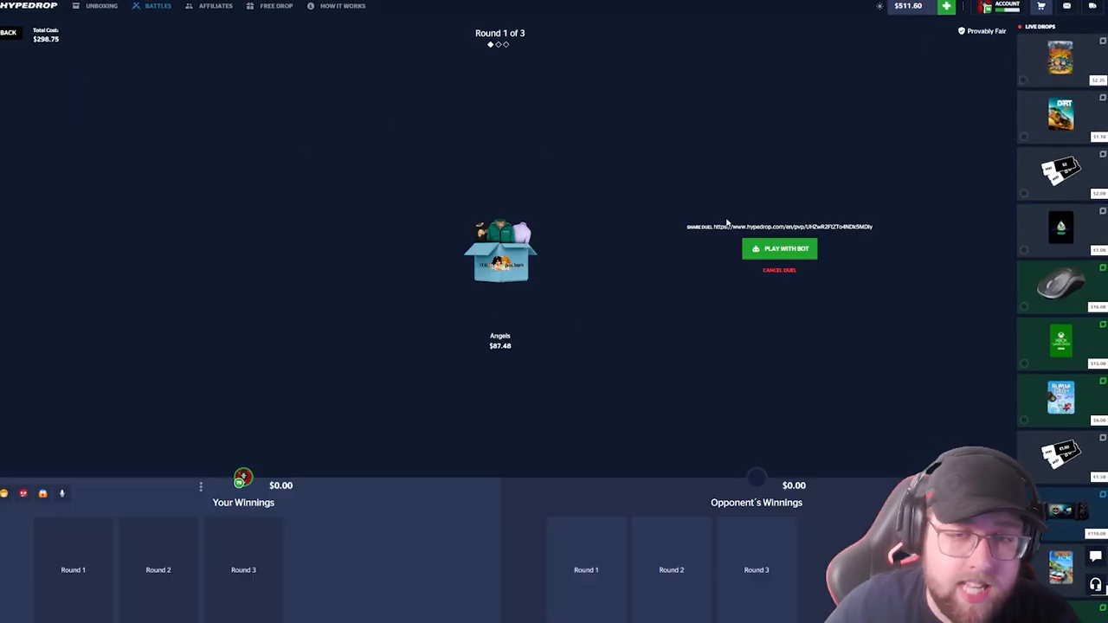
{"action": "left_click", "coordinate": [779, 249]}
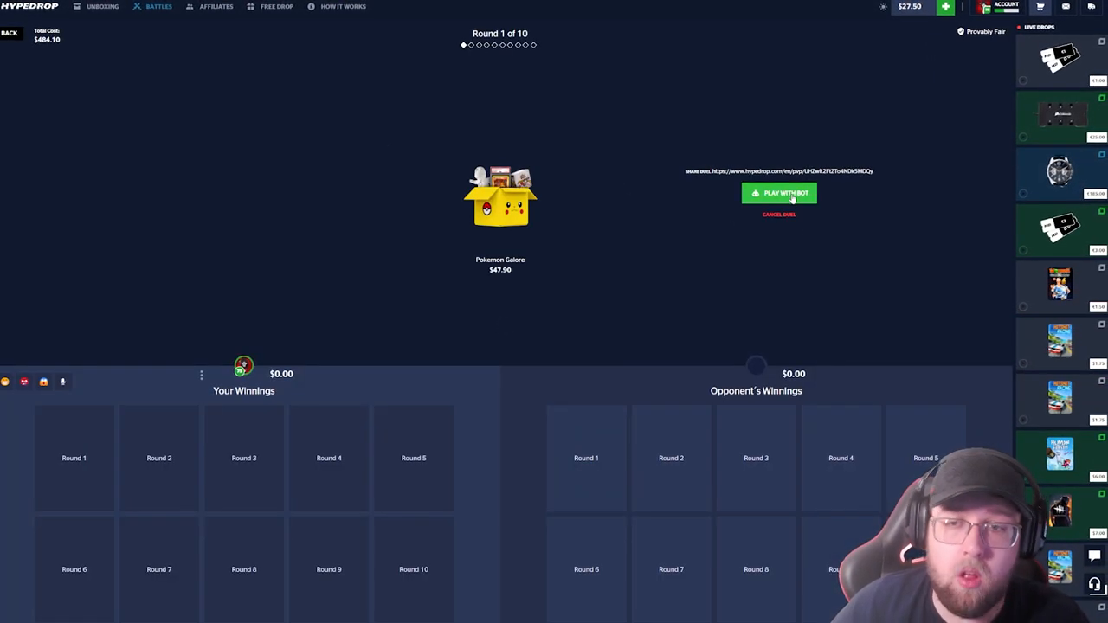
Play the Pokemon Galore battle against a bot opponent to its finish
{"action": "left_click", "coordinate": [779, 194]}
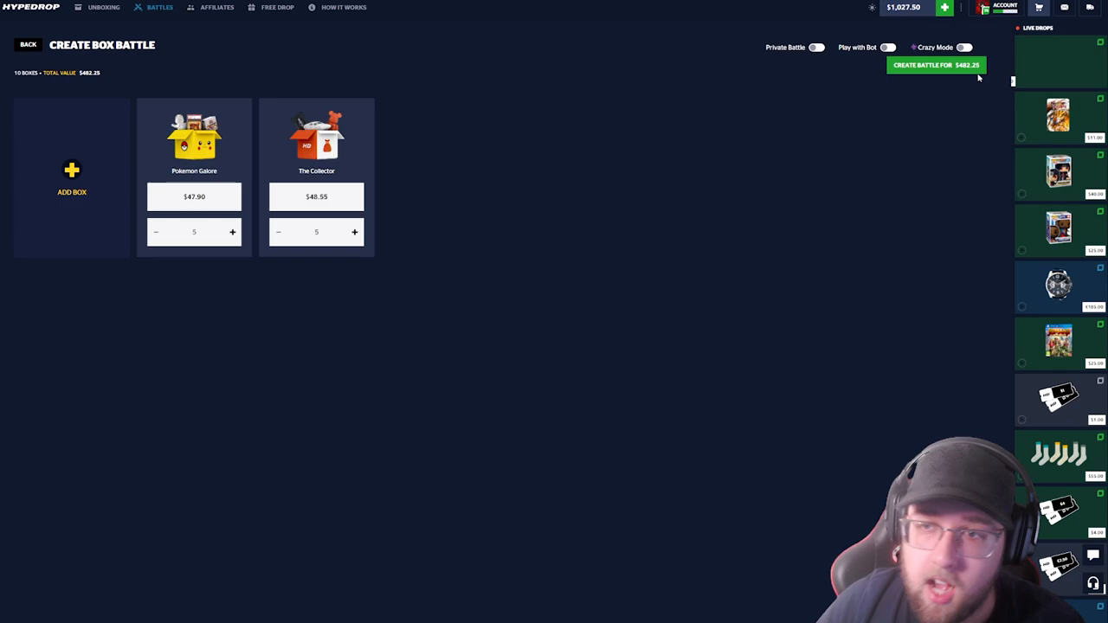
{"action": "left_click", "coordinate": [935, 66]}
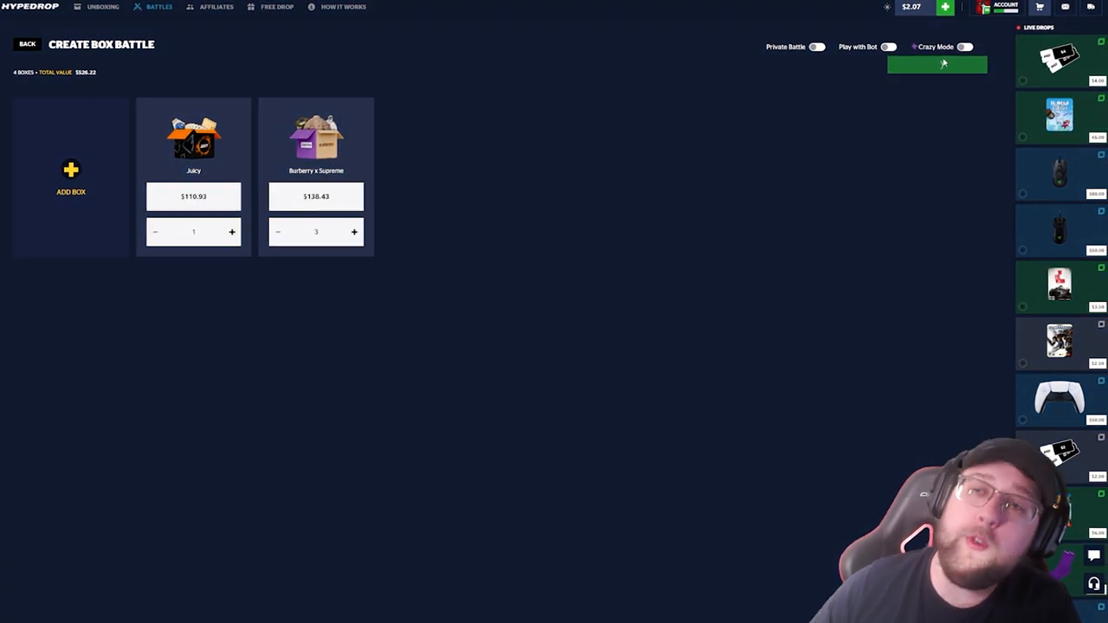
Create and play the Joker and Burberry x Supreme battle, losing $326.50 to $786.00
{"action": "left_click", "coordinate": [937, 64]}
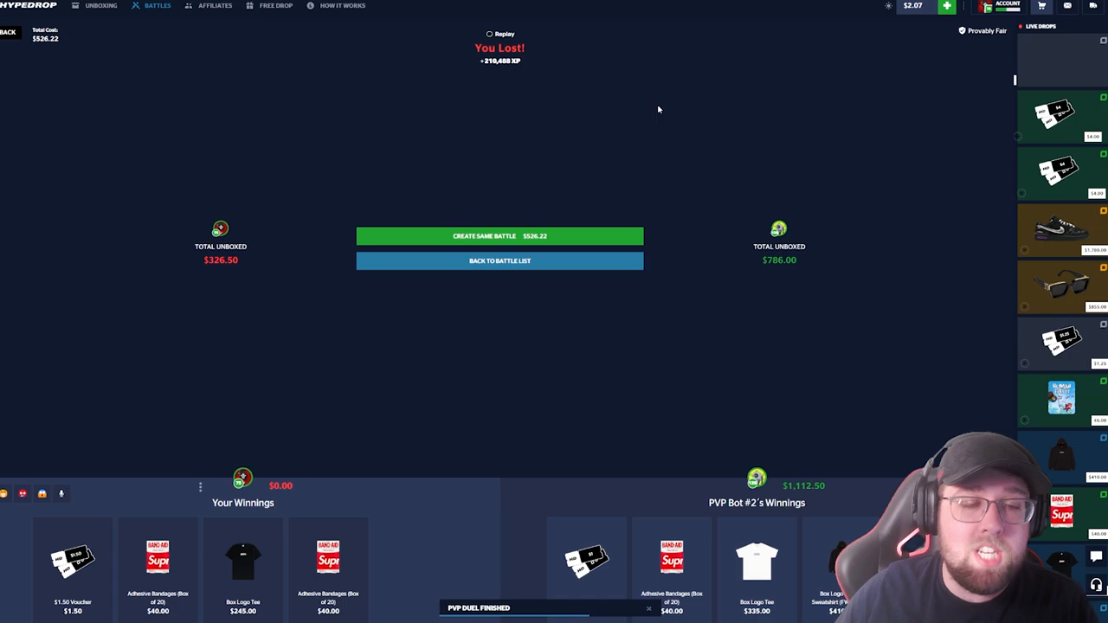
Close the Deposit with Cards window to return to the $530.00 versus $660.00 loss result
{"action": "left_click", "coordinate": [499, 235]}
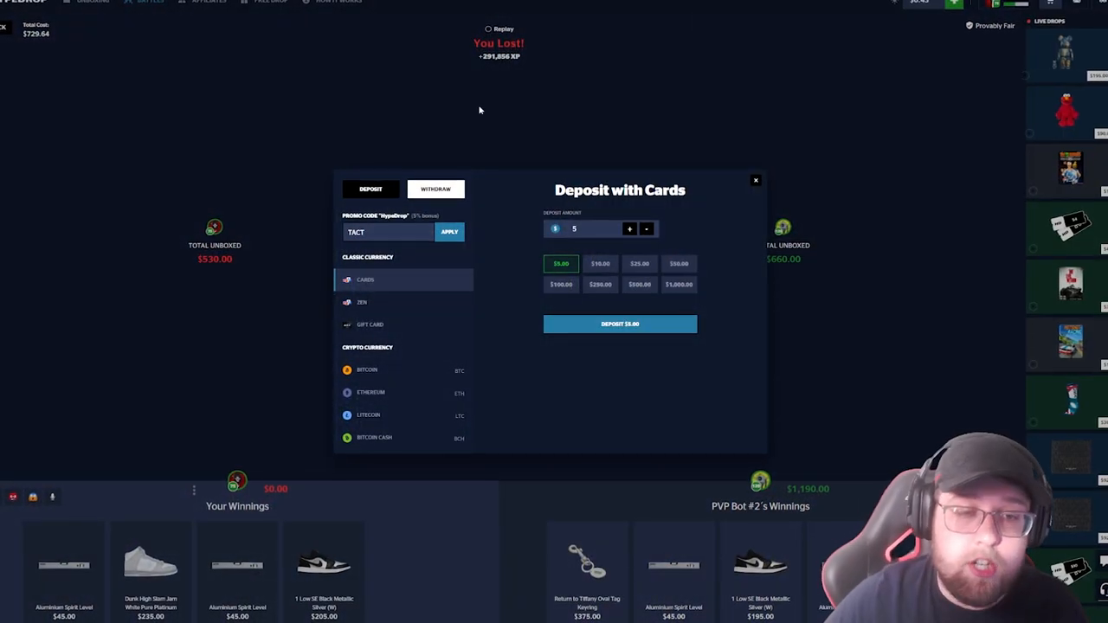
{"action": "left_click", "coordinate": [755, 180]}
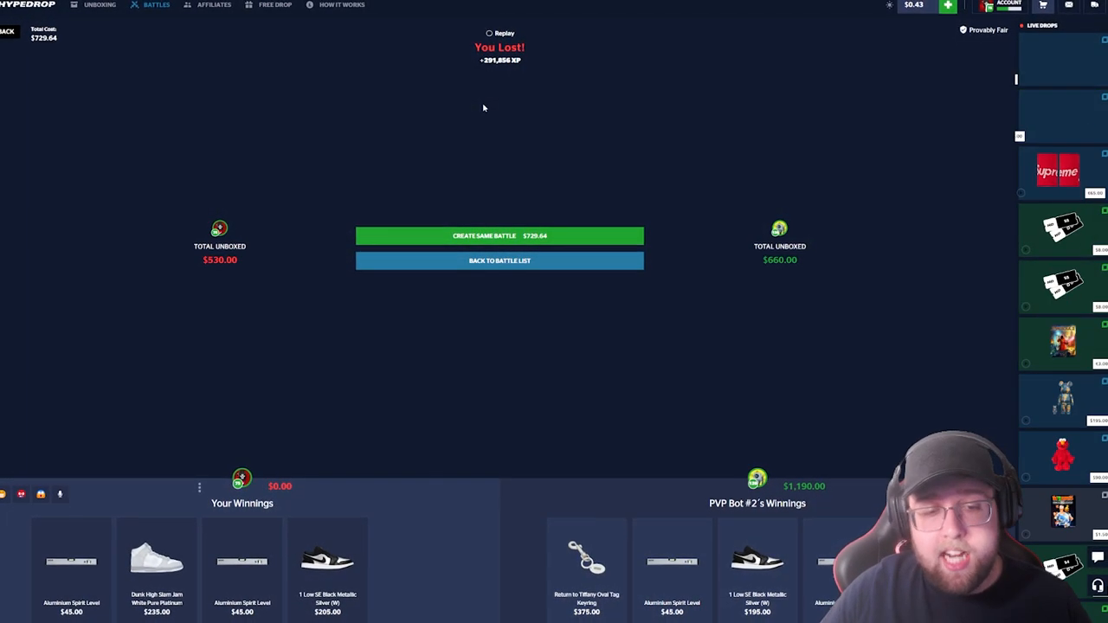